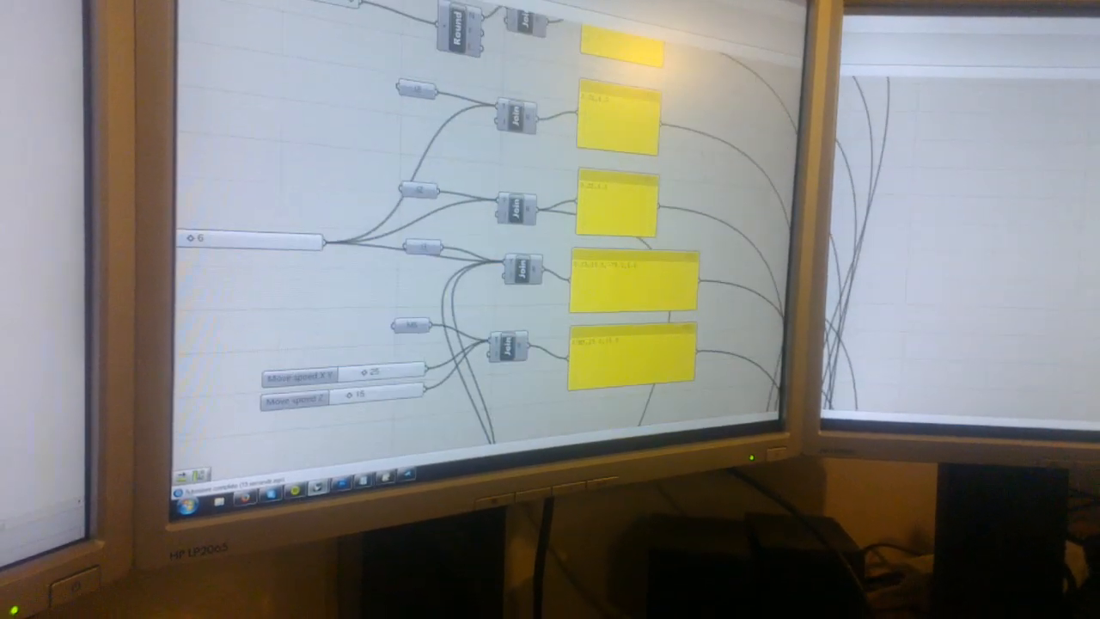
Open the context menu of the output panel holding the woven G-code list from Weave.
scroll("down", 3)
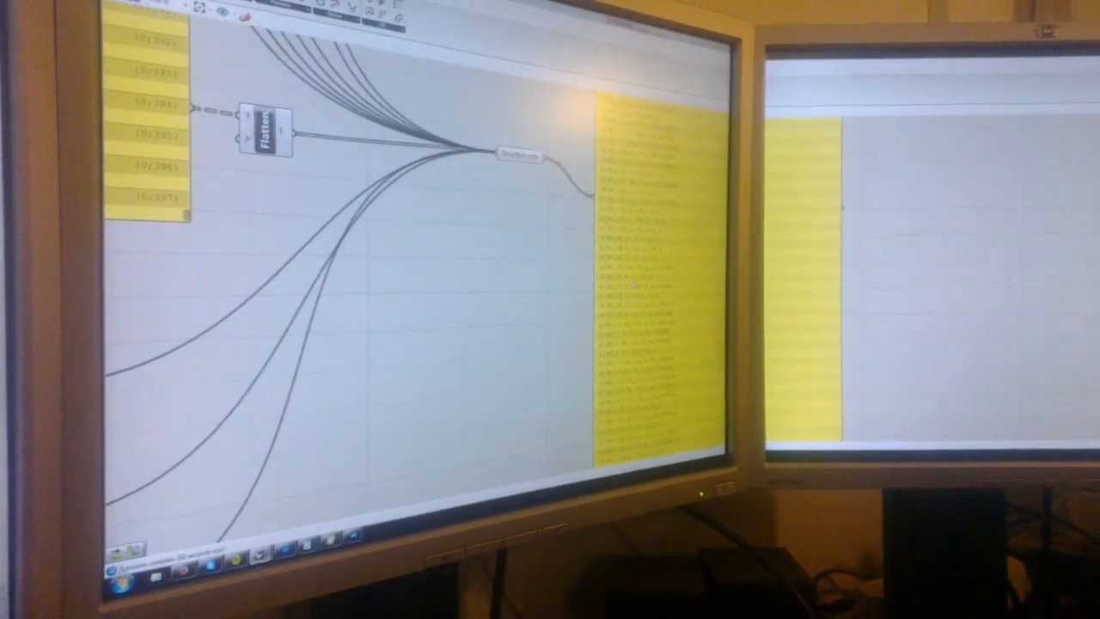
right_click(645, 344)
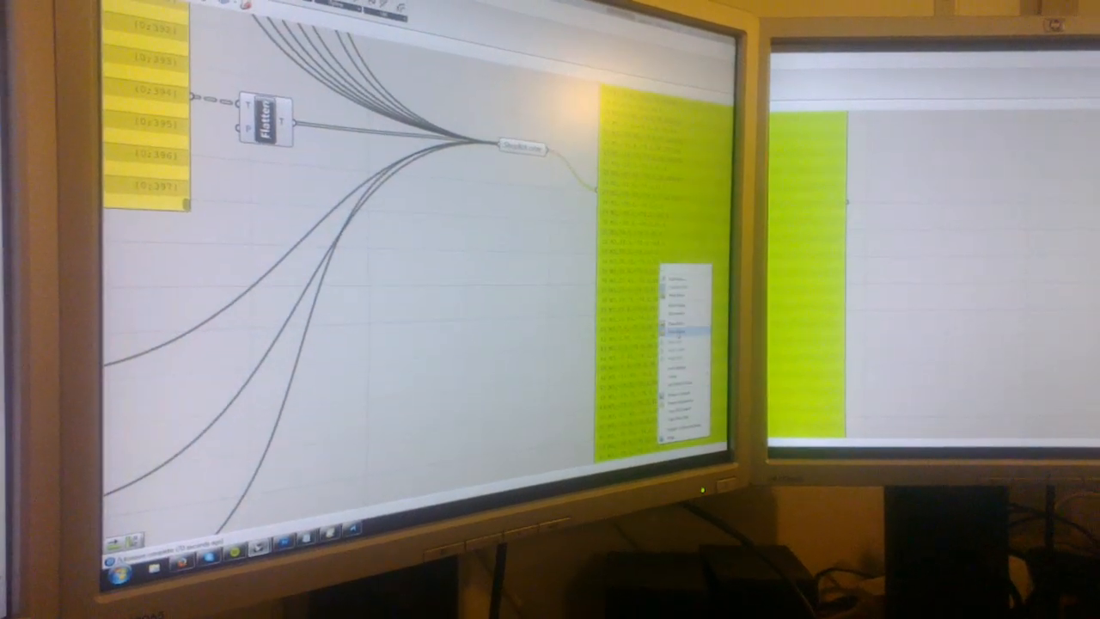